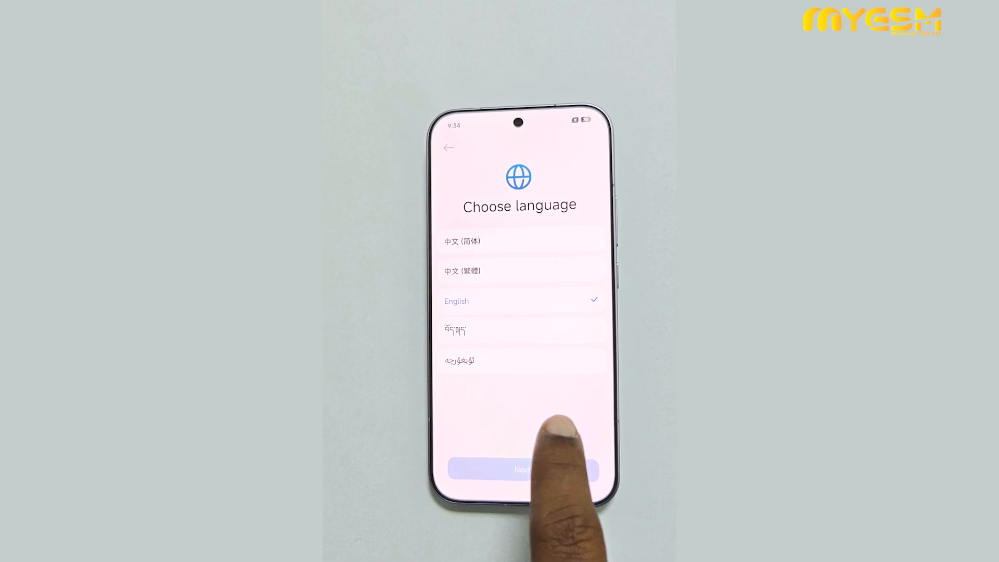
Choose English, join the TELEWOOD Wi-Fi with its password, and accept basic settings and extension services.
click(520, 469)
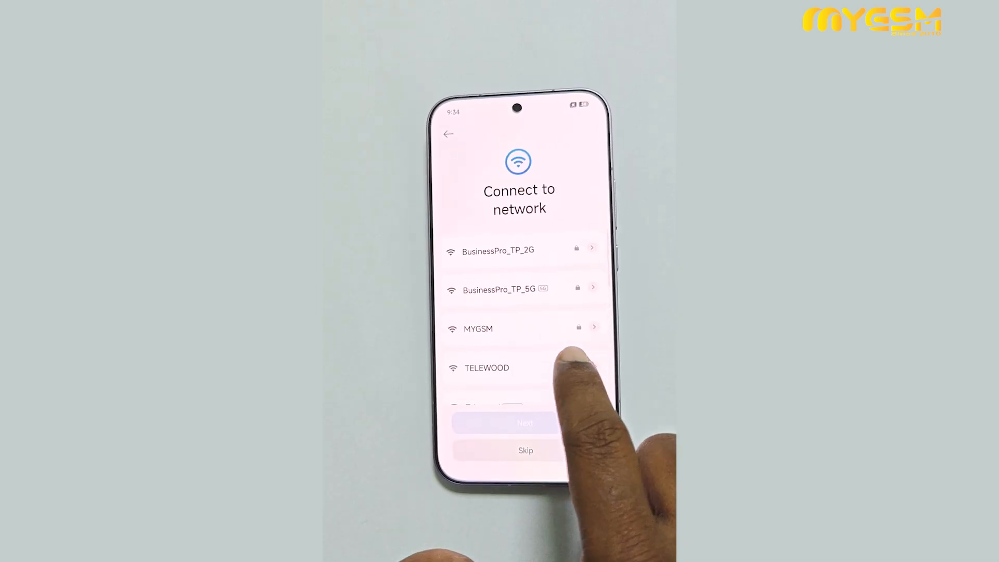
click(487, 367)
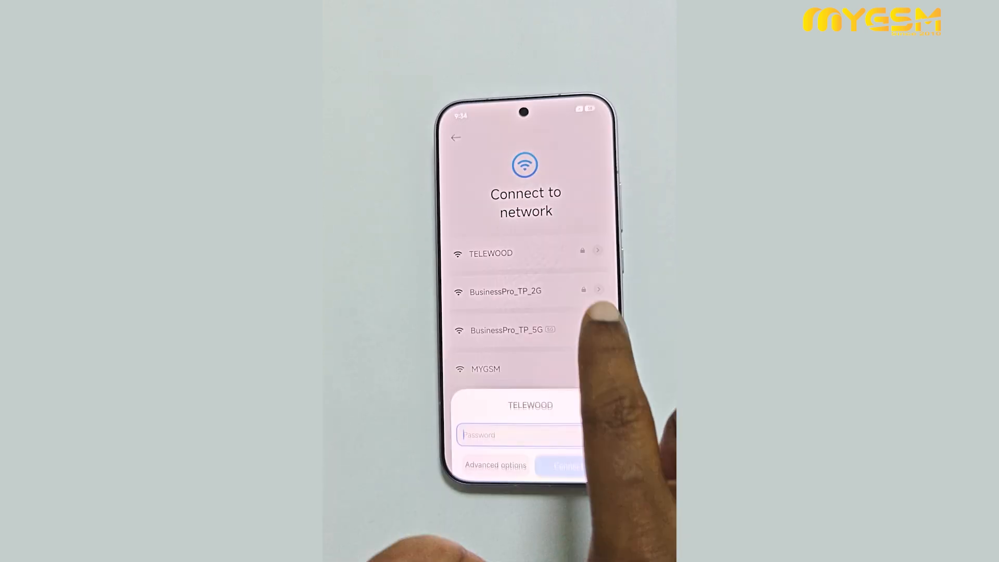
text(0)
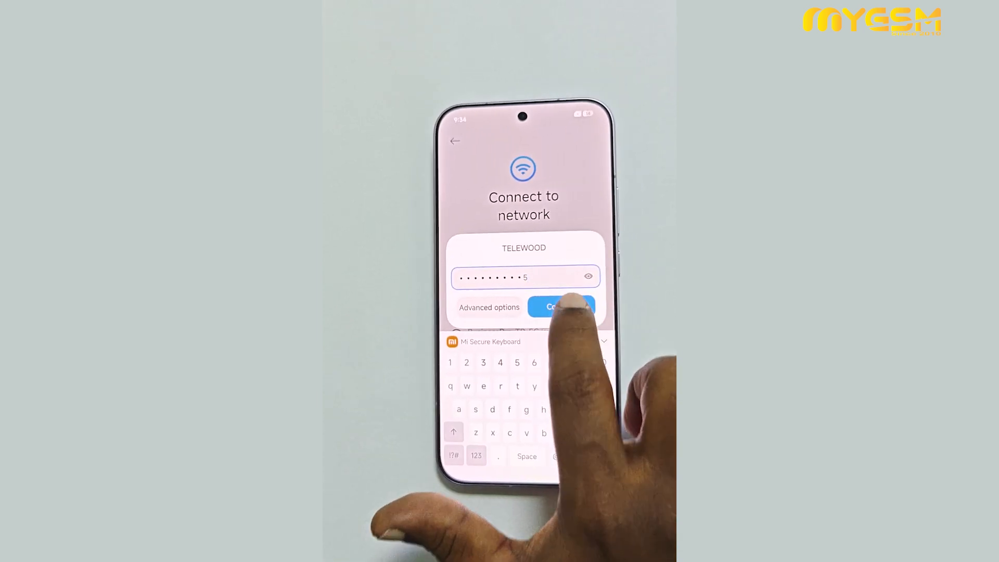
click(560, 306)
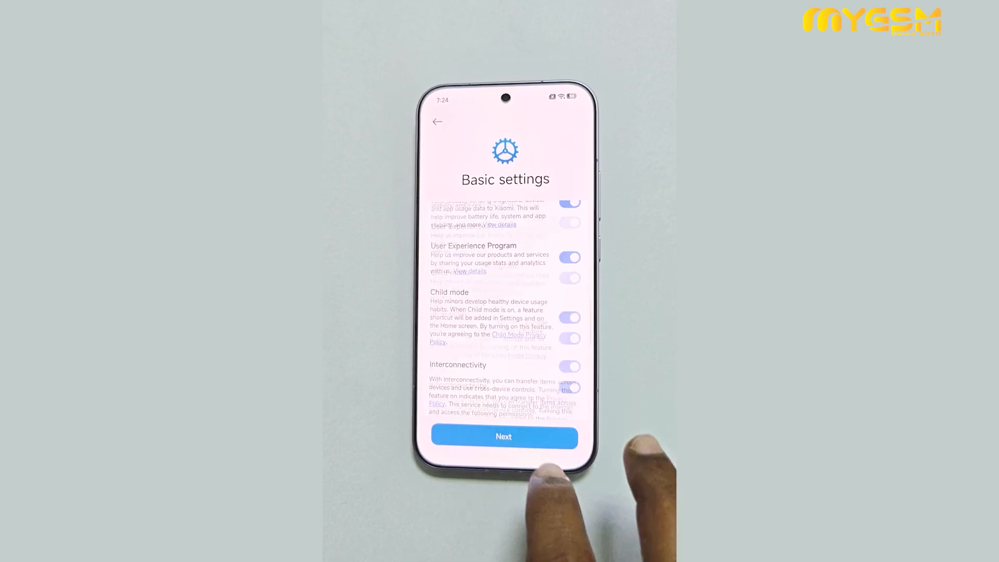
click(503, 435)
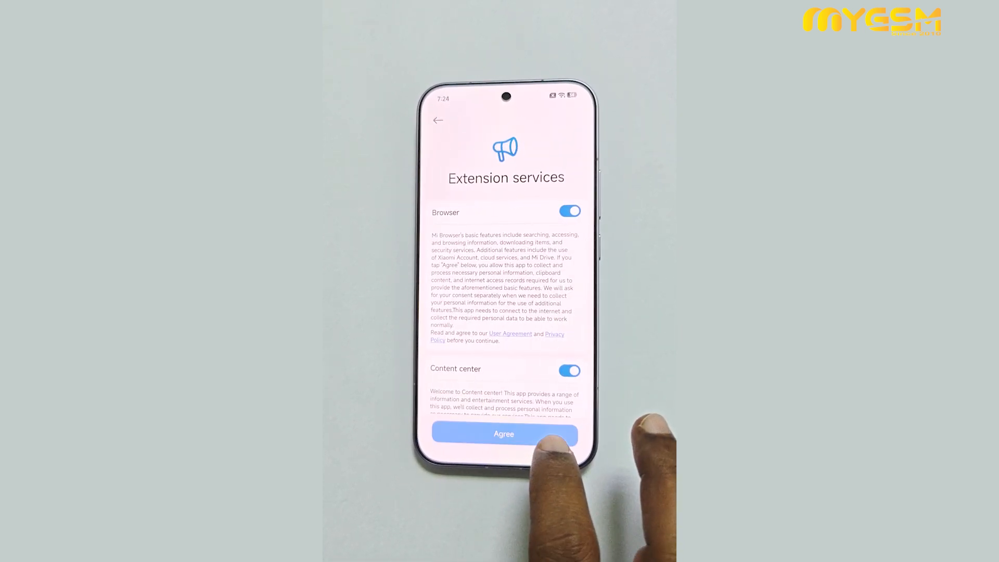
click(503, 433)
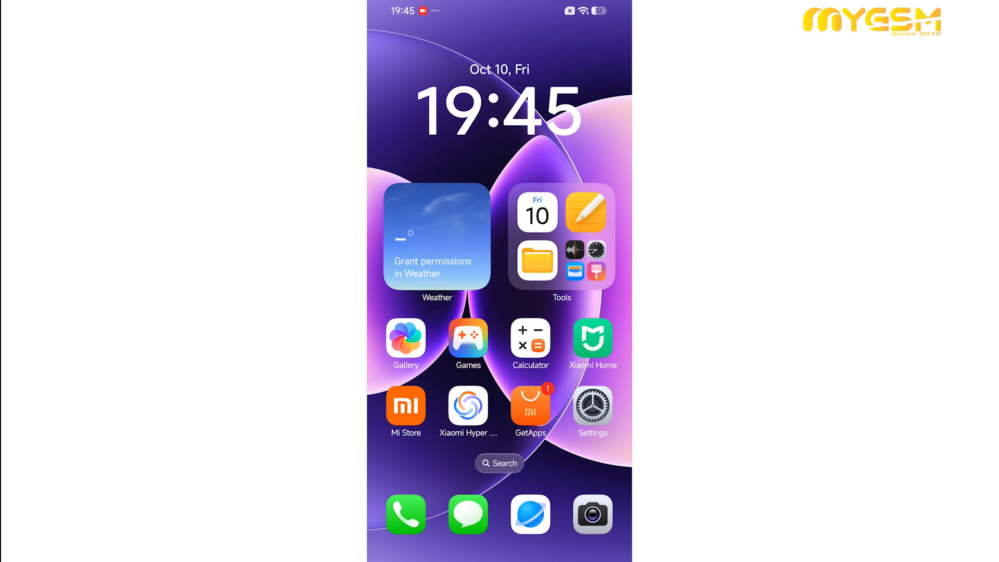
From Settings search, switch the on-screen keyboard to the 26-key English (EN) layout.
click(592, 404)
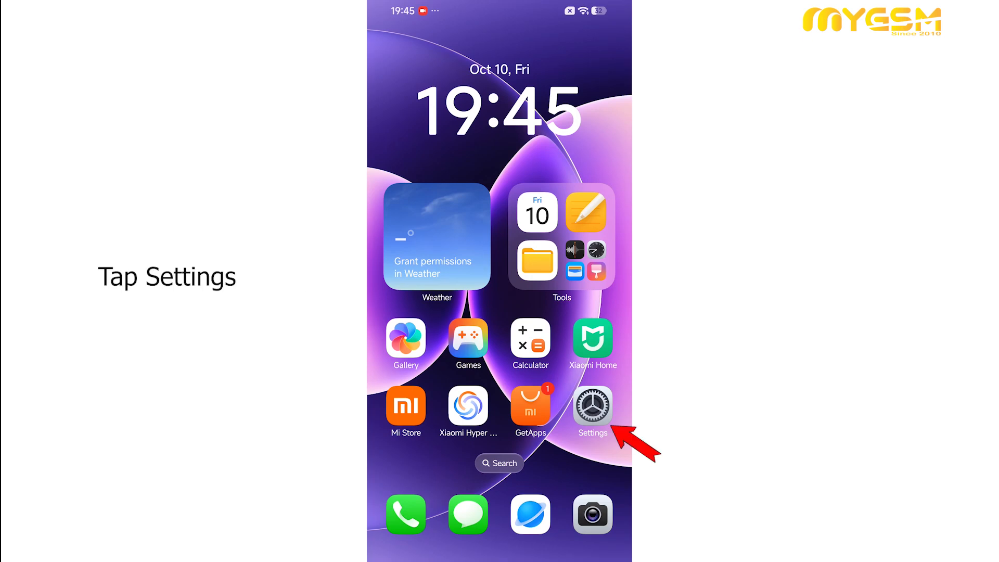
click(592, 405)
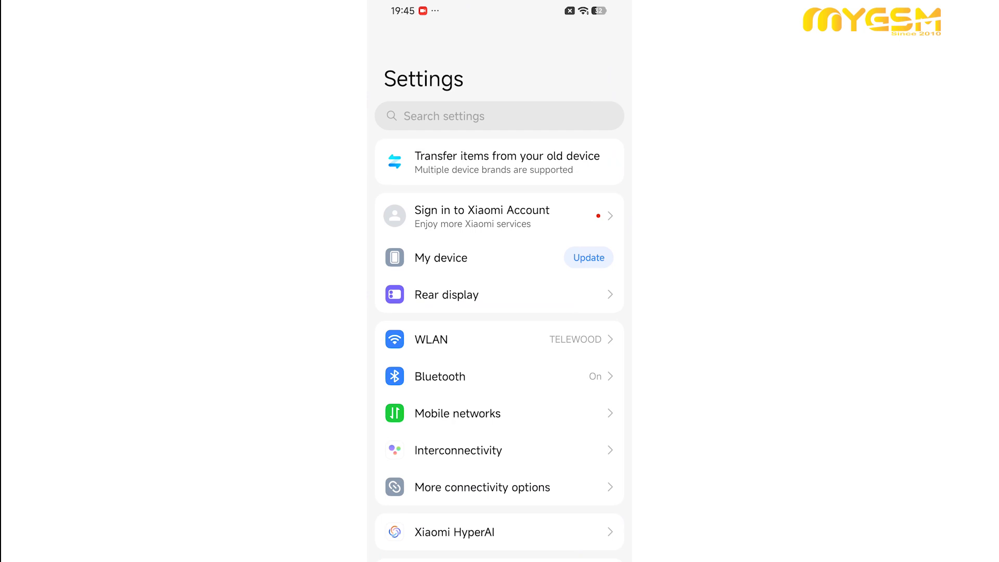
click(499, 116)
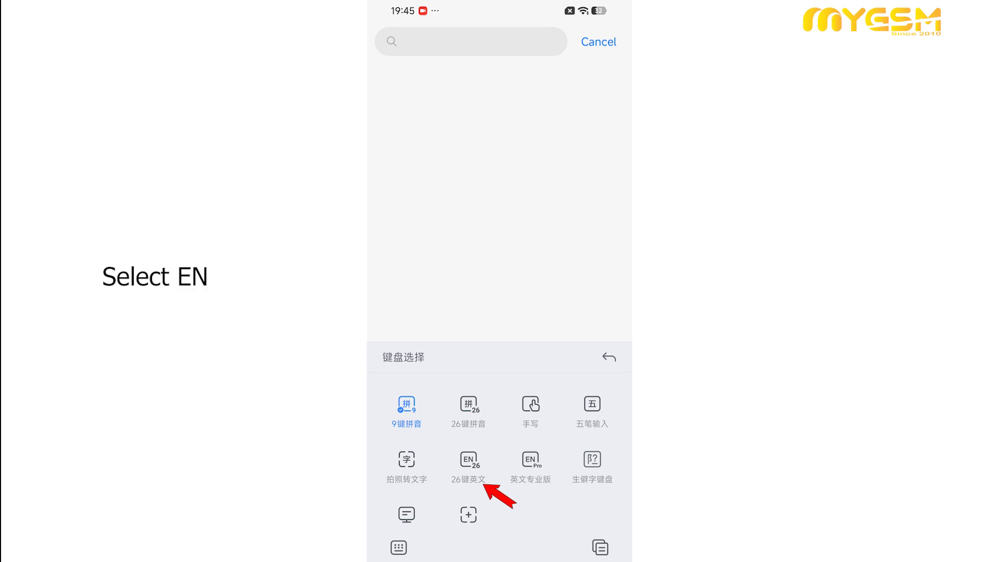
click(468, 465)
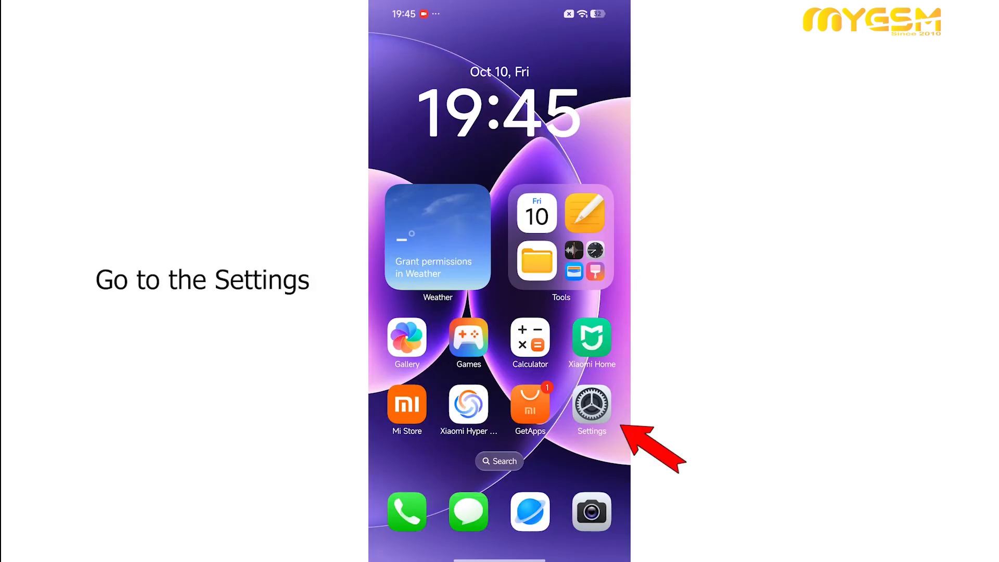
Search Settings for 'goo' and turn on Basic Google services.
click(590, 405)
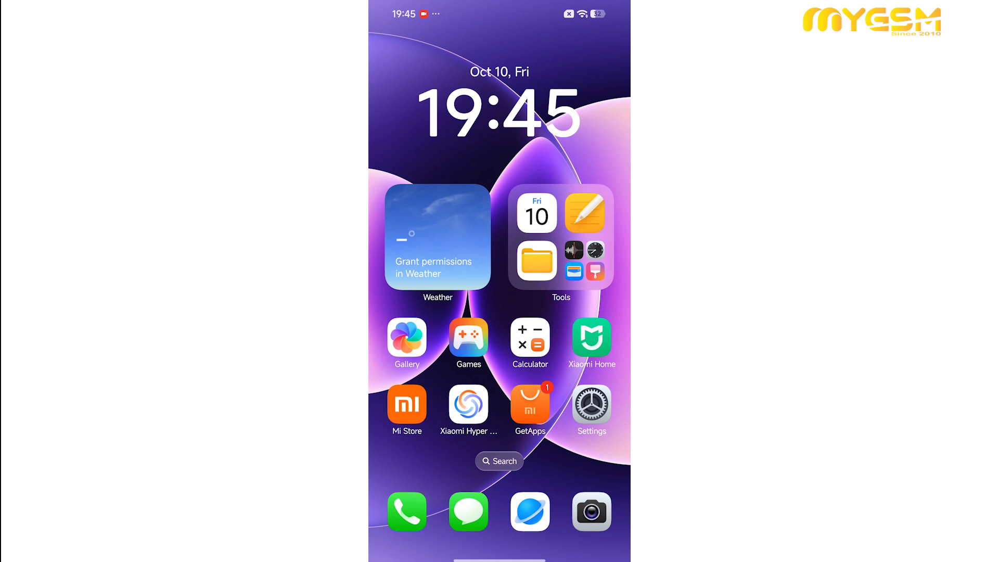
text(goo)
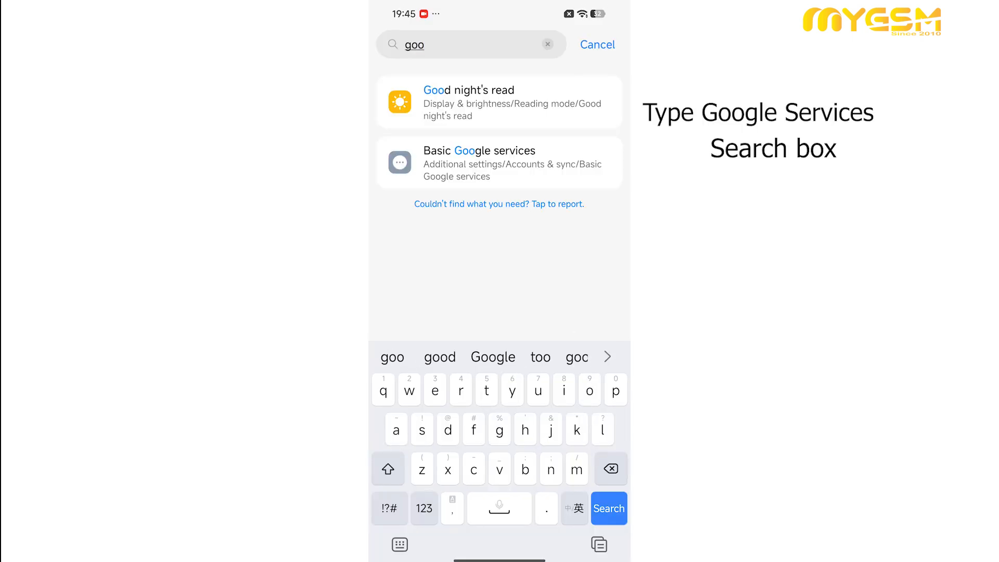
click(498, 163)
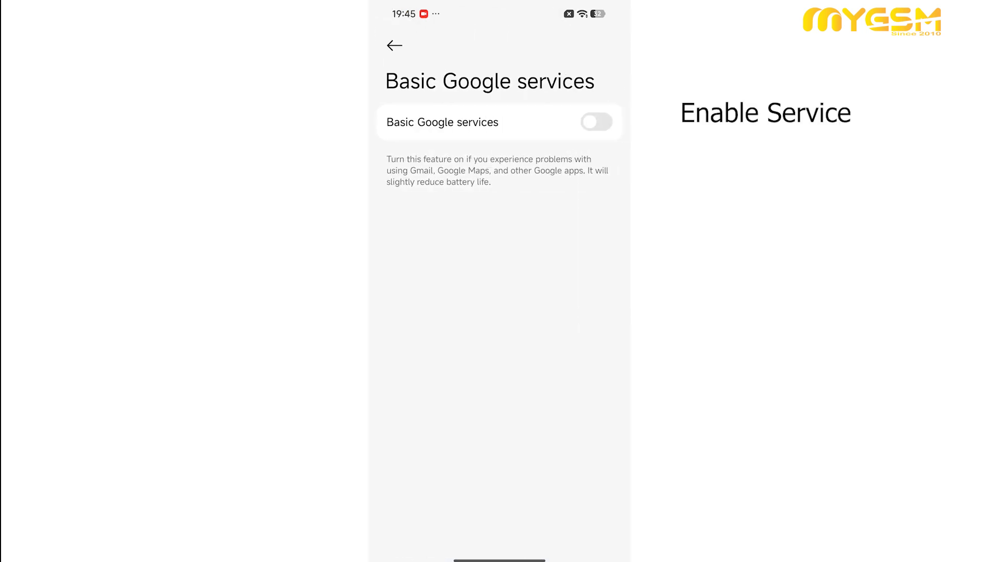
click(595, 122)
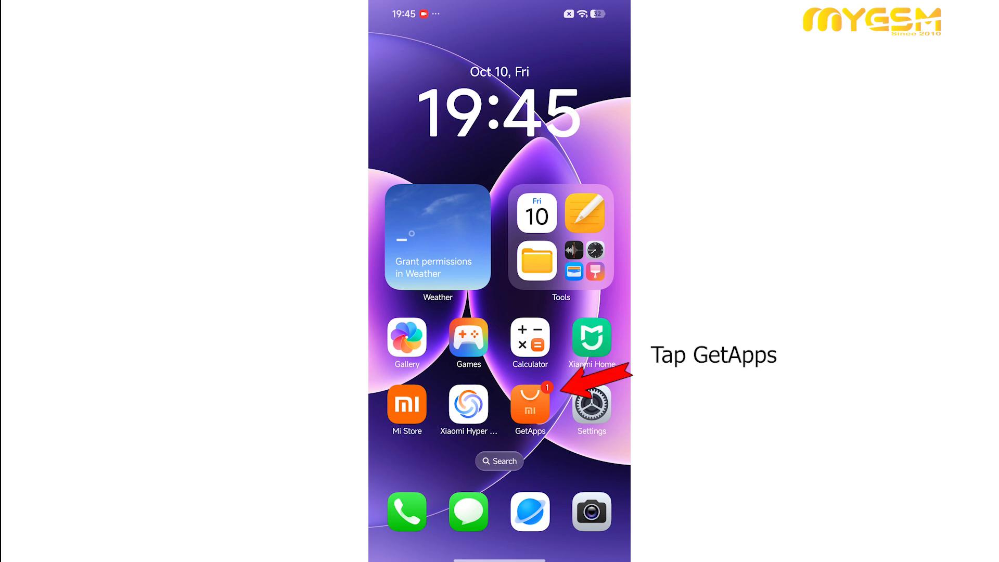
Launch GetApps and agree to its terms so the Play Store can be installed.
click(530, 404)
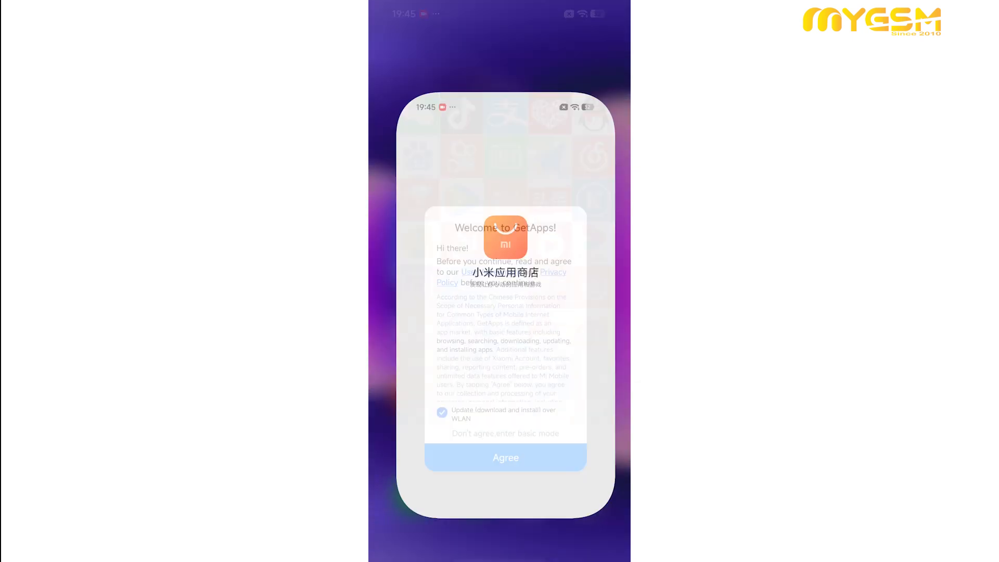
click(506, 458)
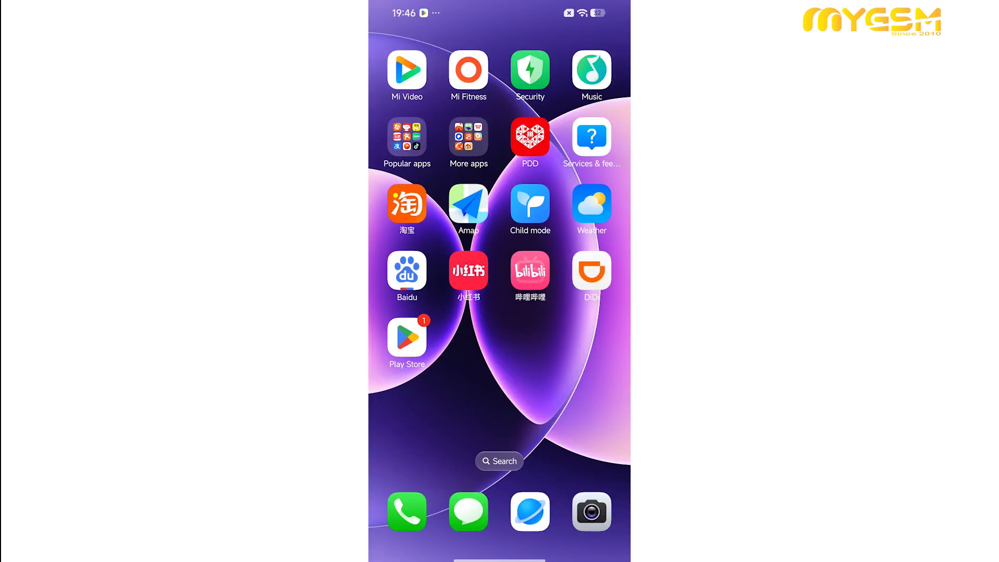
Sign in to Google Play, accept the Google services settings, and find Gboard already installed.
click(405, 337)
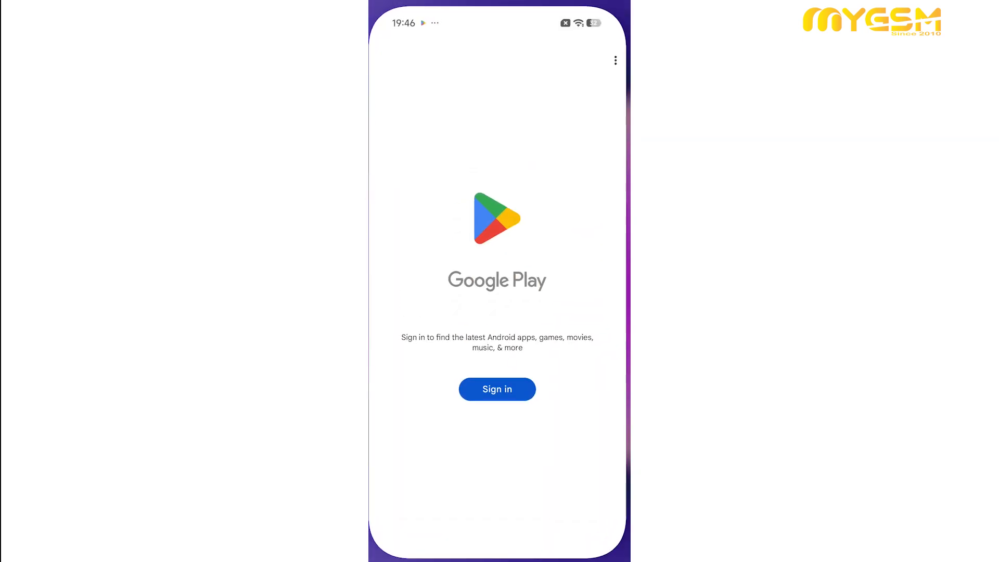
click(496, 388)
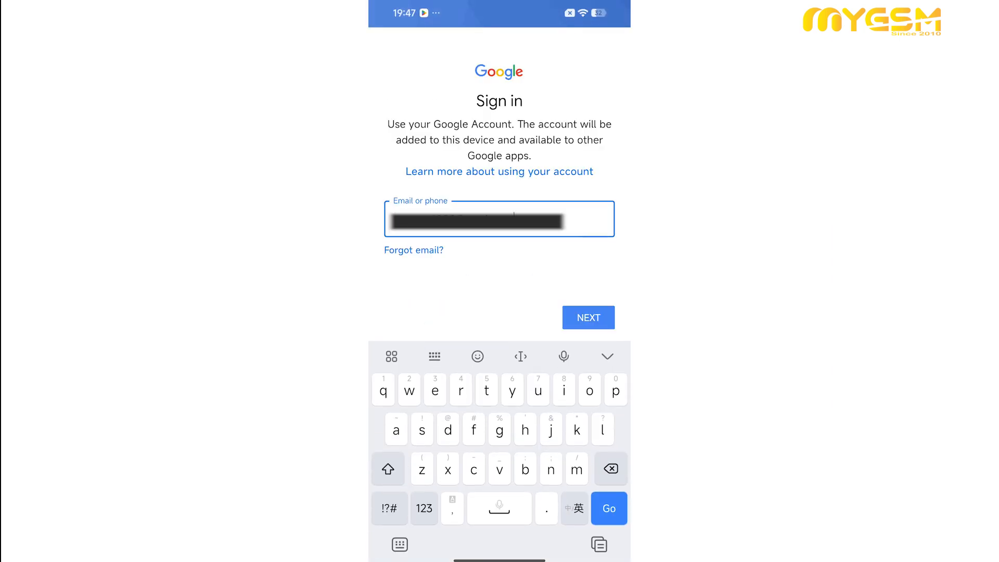
click(587, 317)
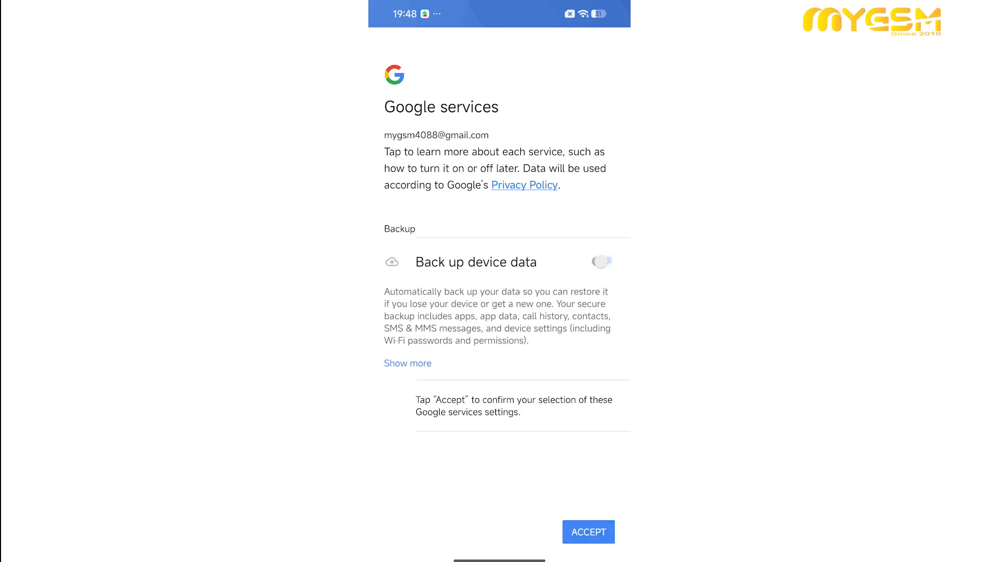
click(586, 532)
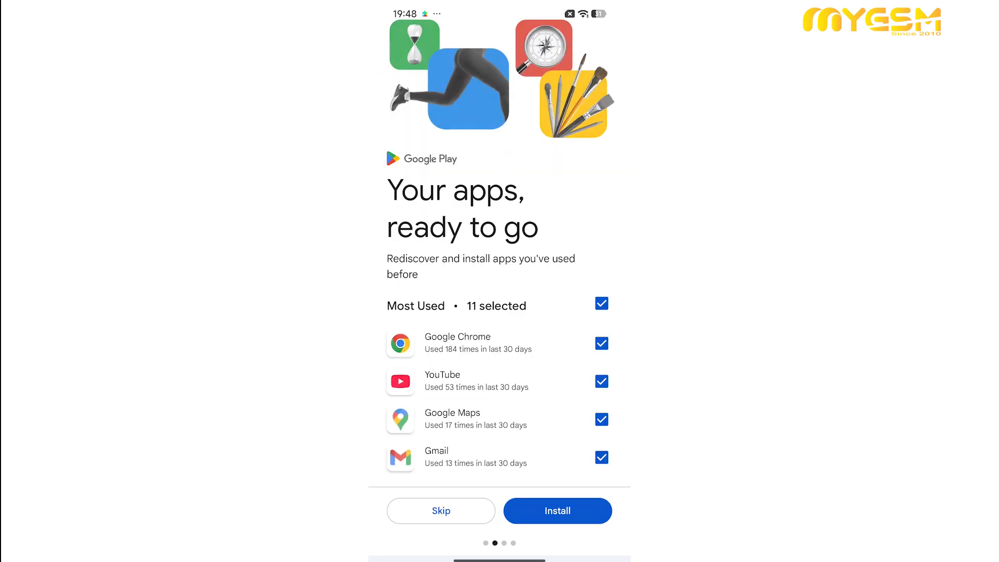
scroll(down, 3)
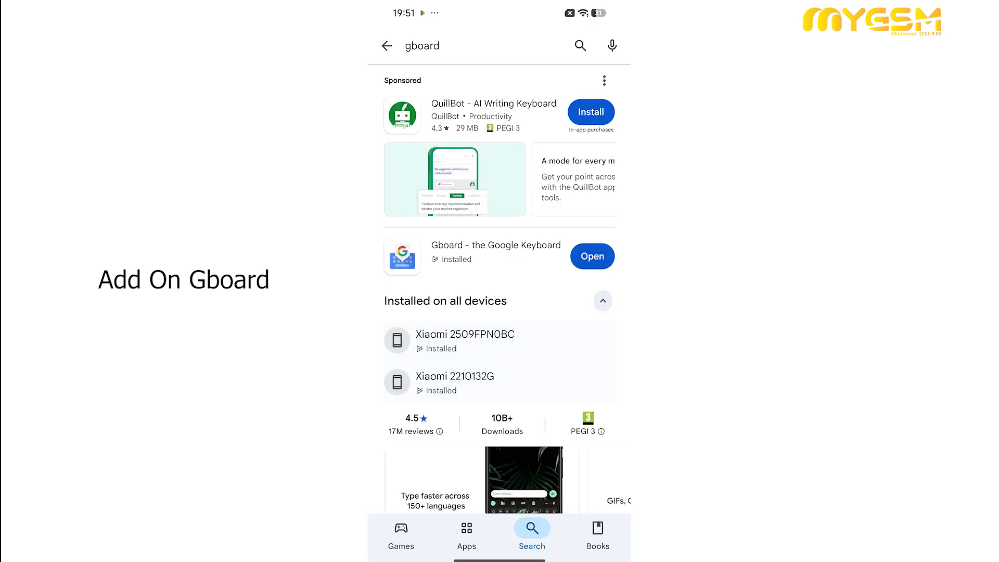
Start Gboard setup and enable it in the language and input settings.
click(590, 256)
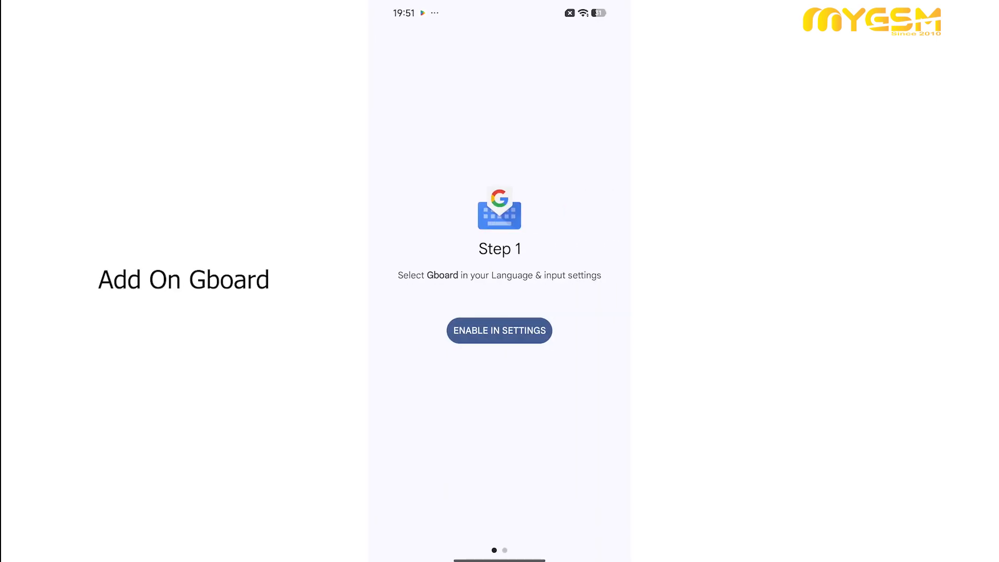
click(498, 329)
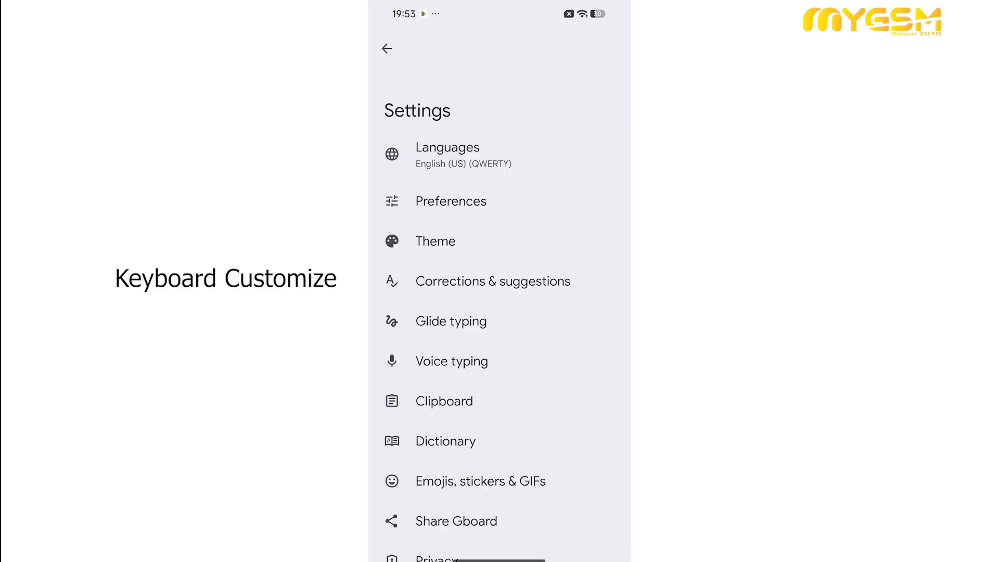
In Gboard Languages, add a keyboard filtered by 'arabi' and browse the Arabic regional variants.
click(446, 155)
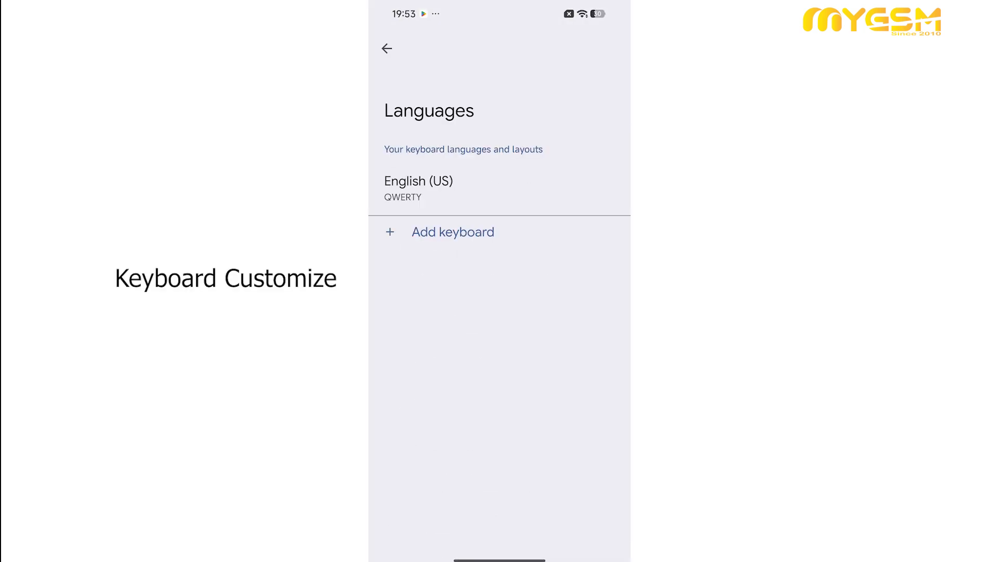
click(453, 232)
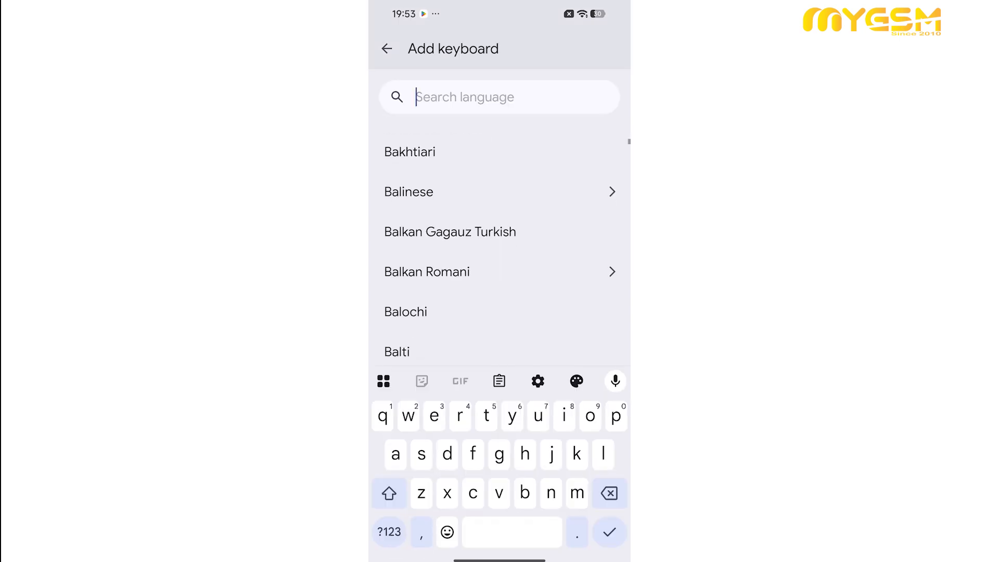
text(arabi)
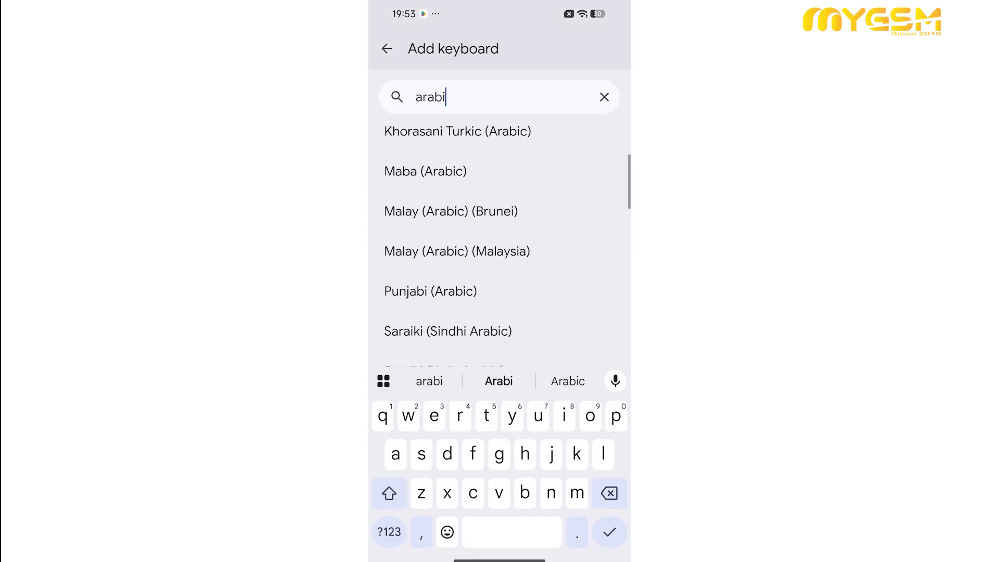
scroll(down, 3)
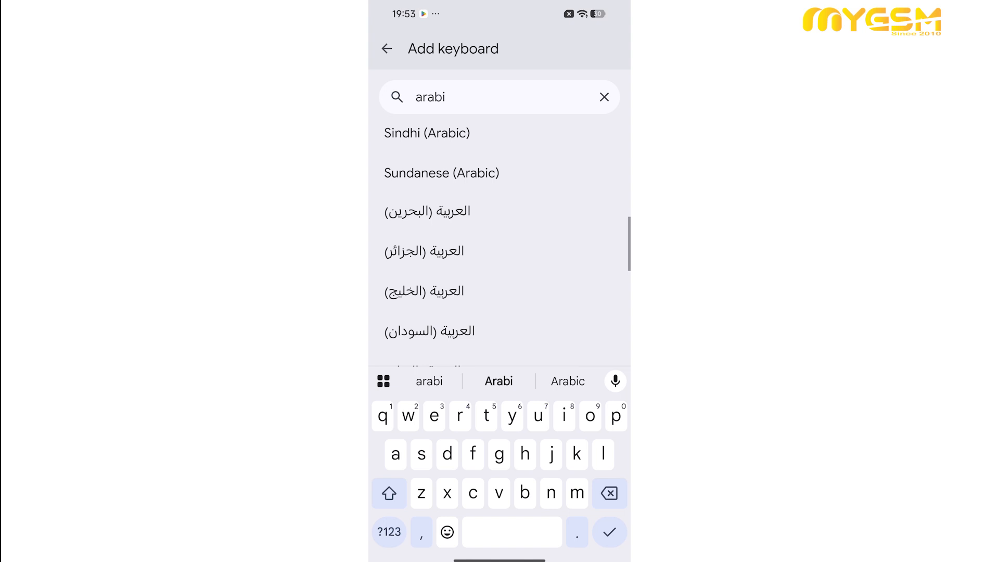
scroll(down, 3)
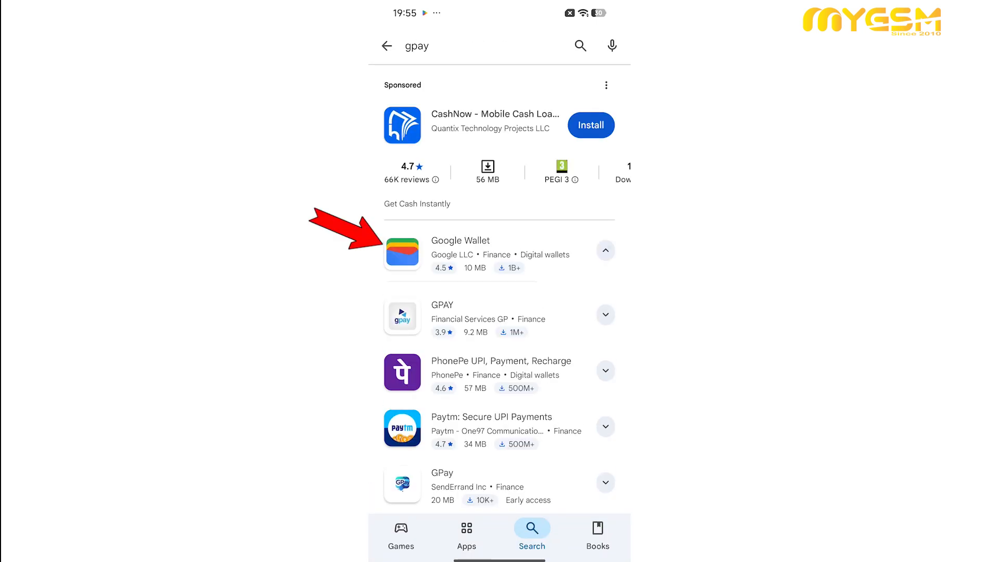
Install Google Wallet from the gpay search results in Play Store.
click(460, 240)
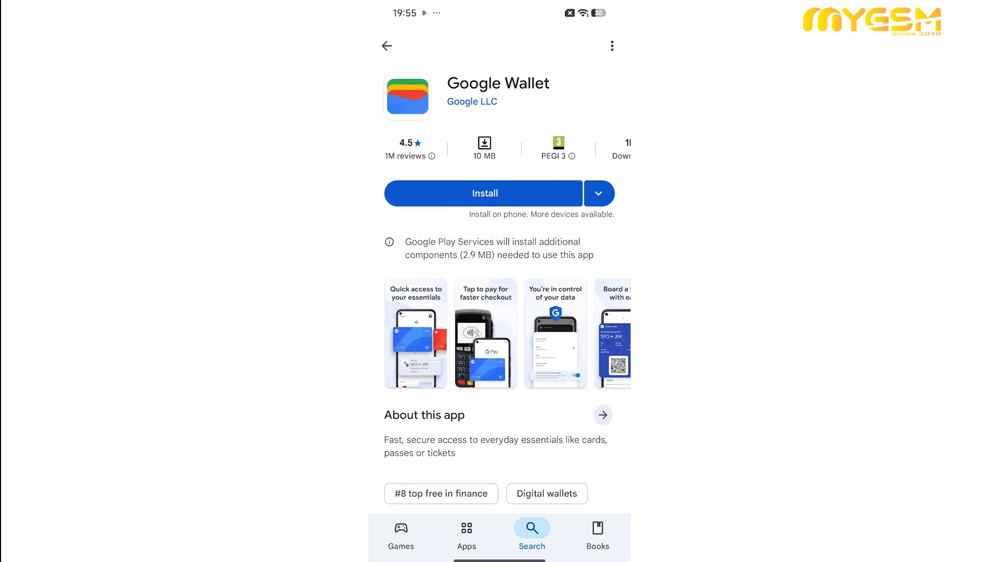
click(484, 194)
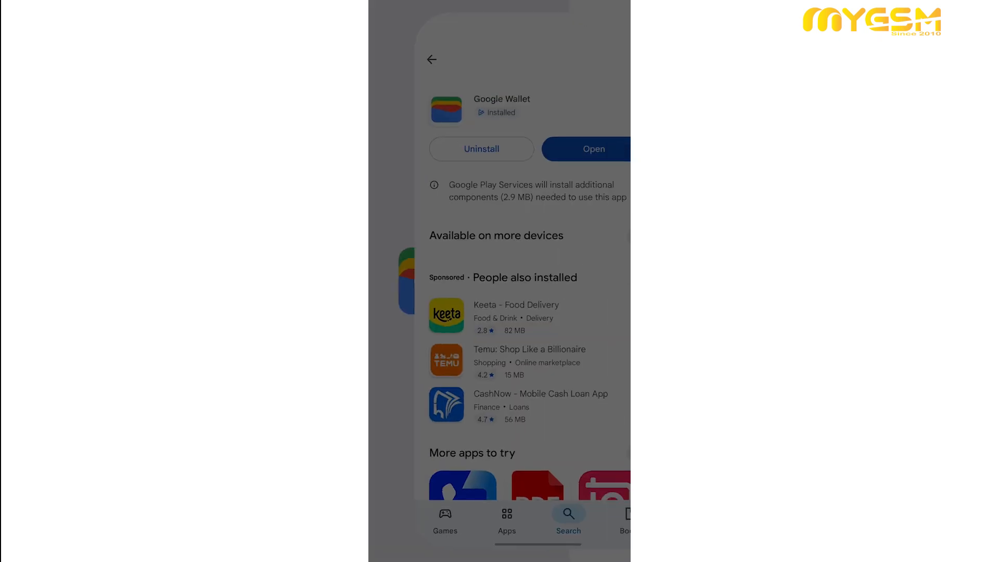
click(585, 149)
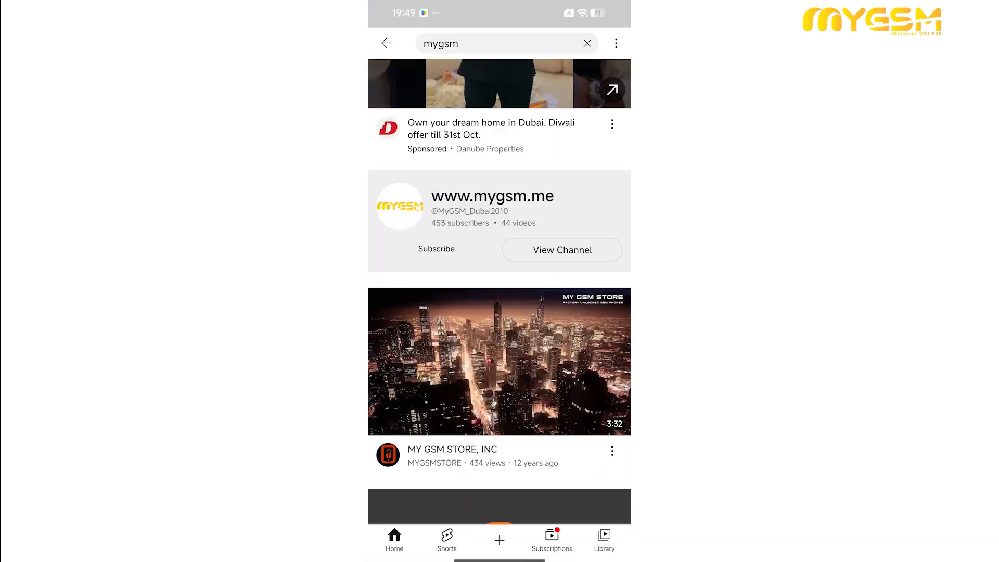
Follow the mygsm.me link into Chrome, dismiss its notices, and search the store for 'mi 17'.
click(561, 248)
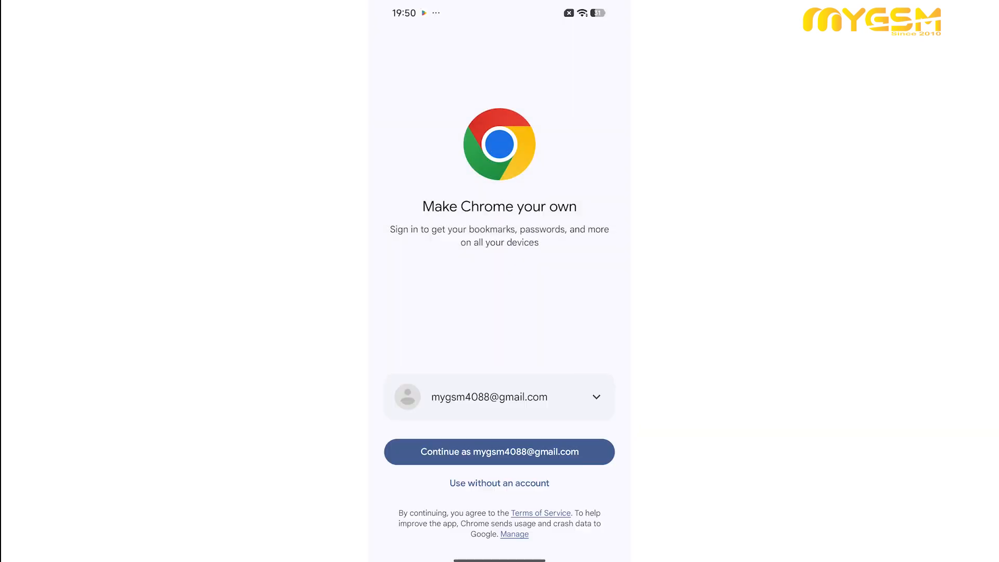
click(498, 451)
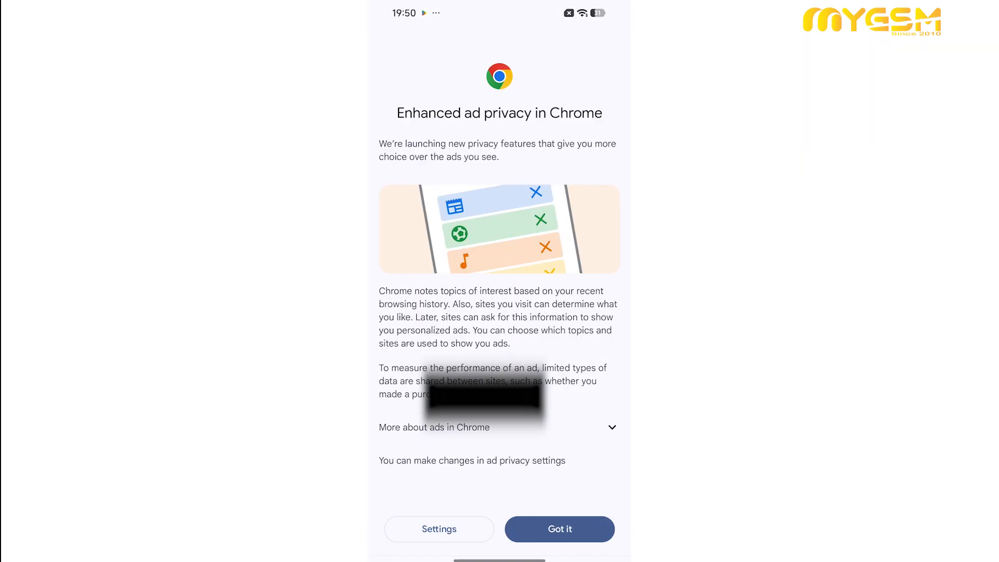
click(559, 529)
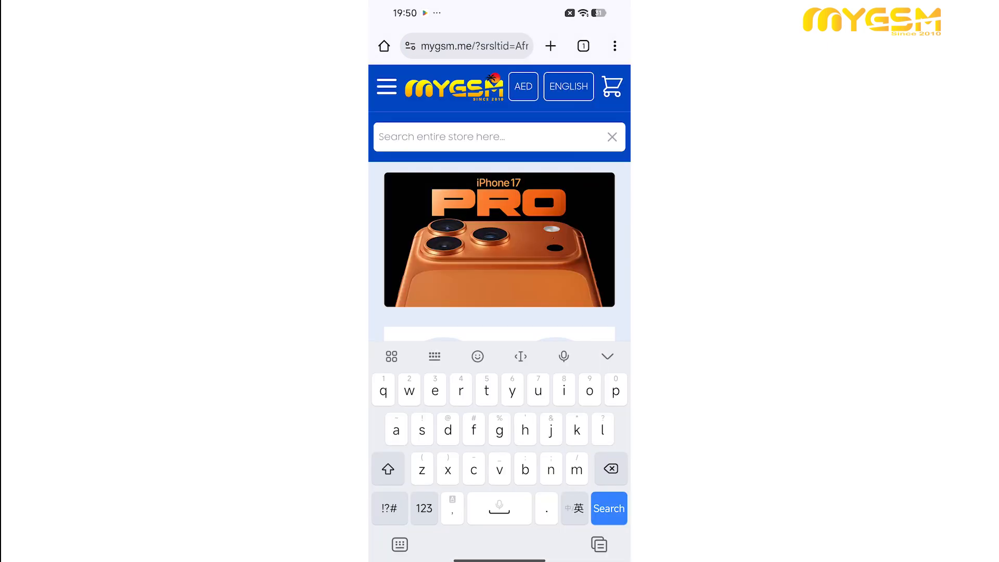
text(mi 17)
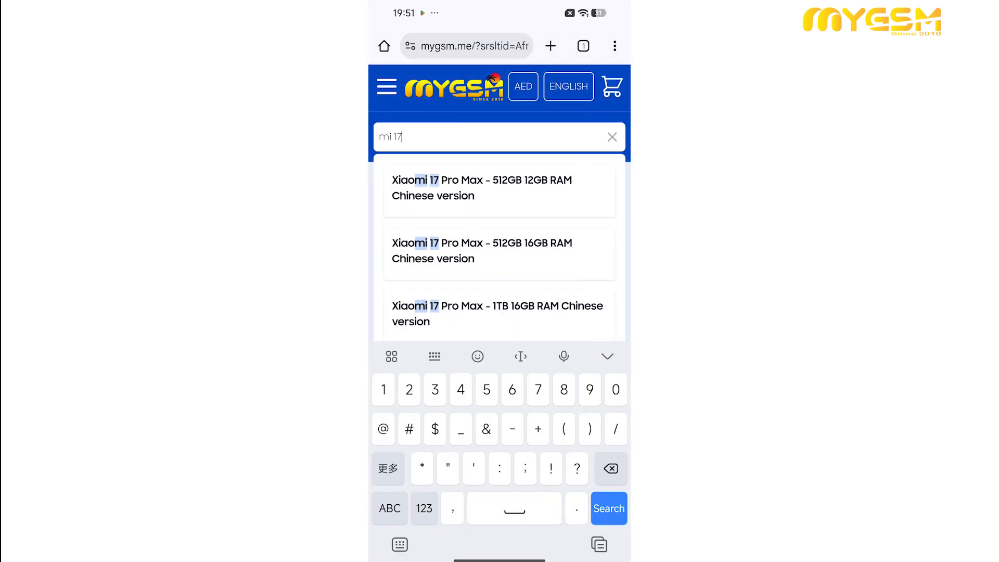
click(482, 188)
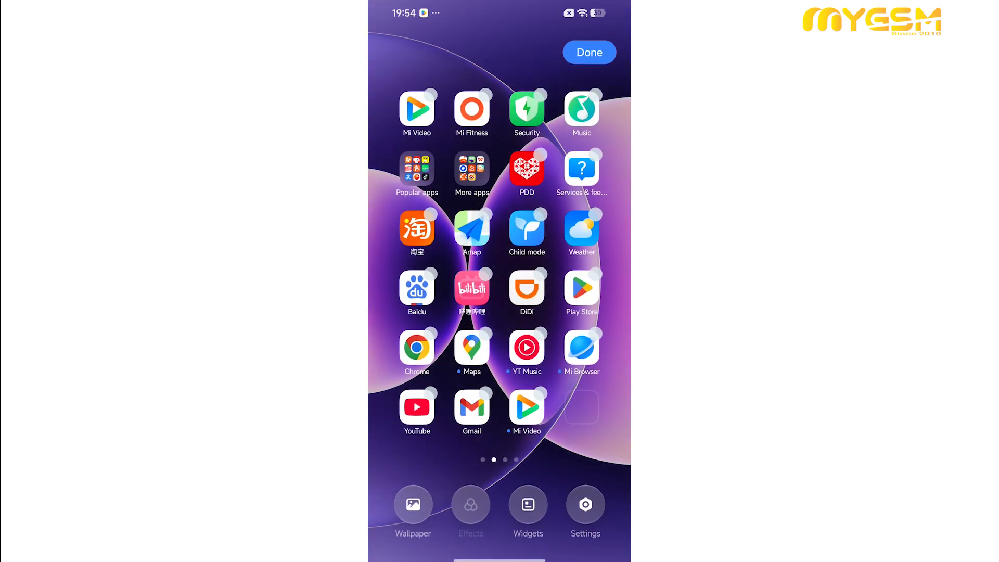
Long-press the DiDi icon in home-screen edit mode to show its edit, info and delete options.
click(526, 291)
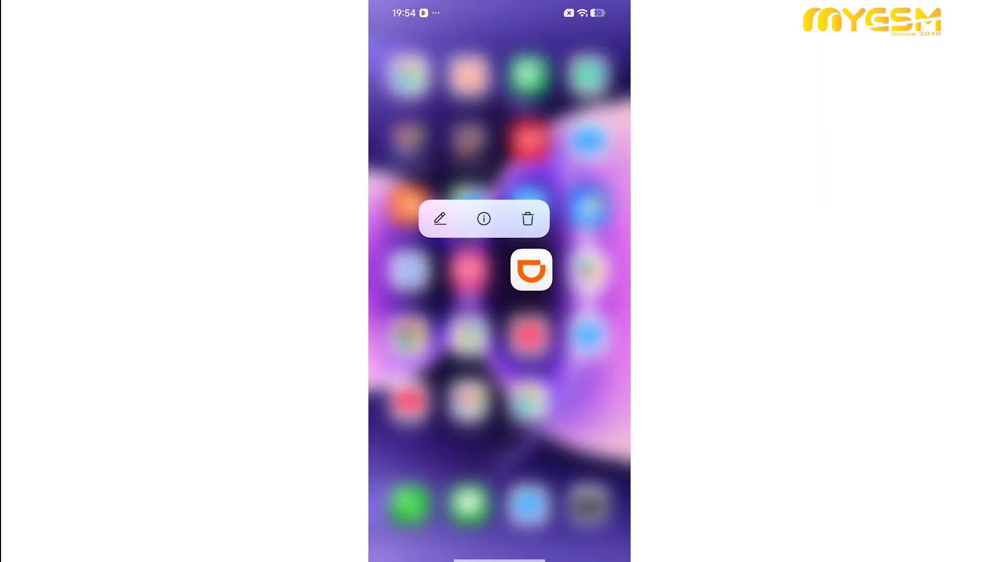